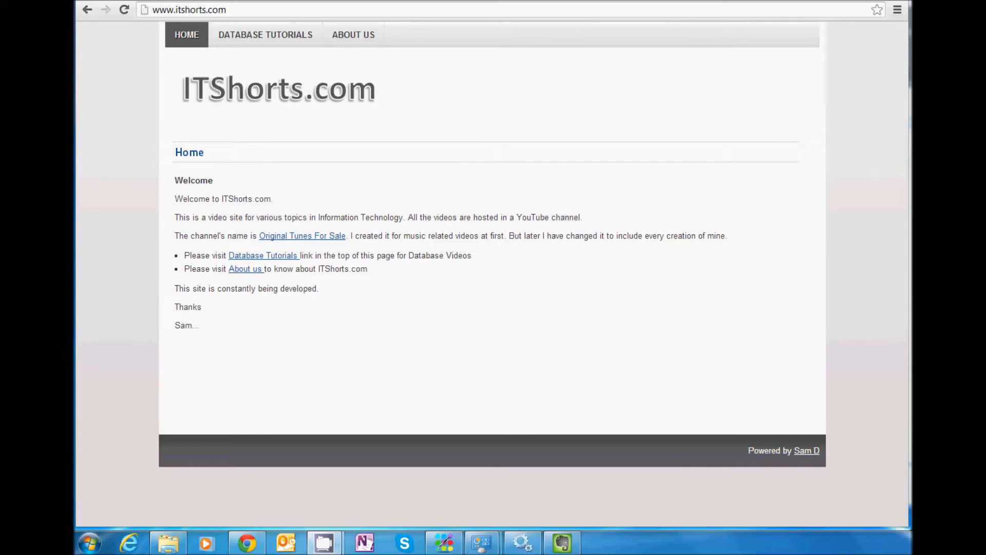
pyautogui.moveTo(263, 408)
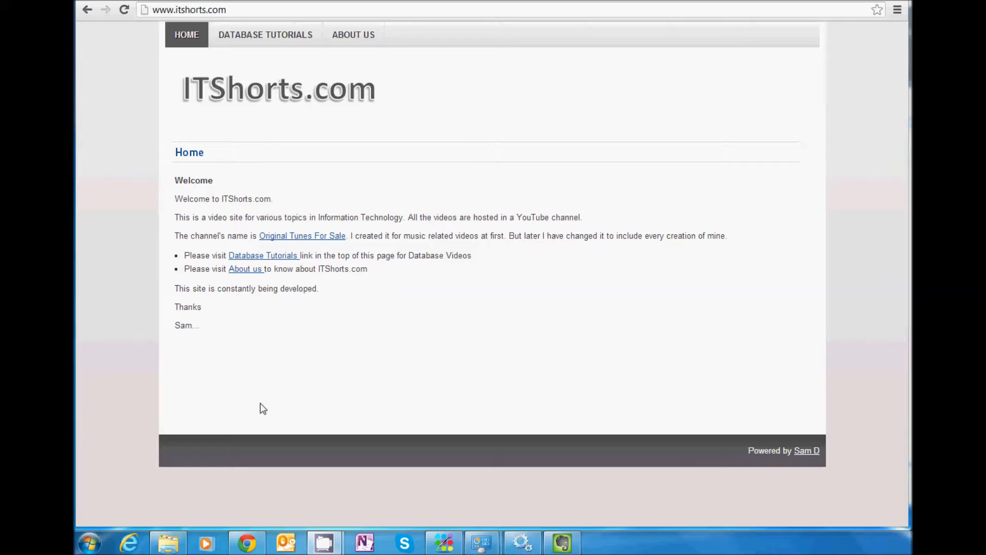
pyautogui.moveTo(257, 403)
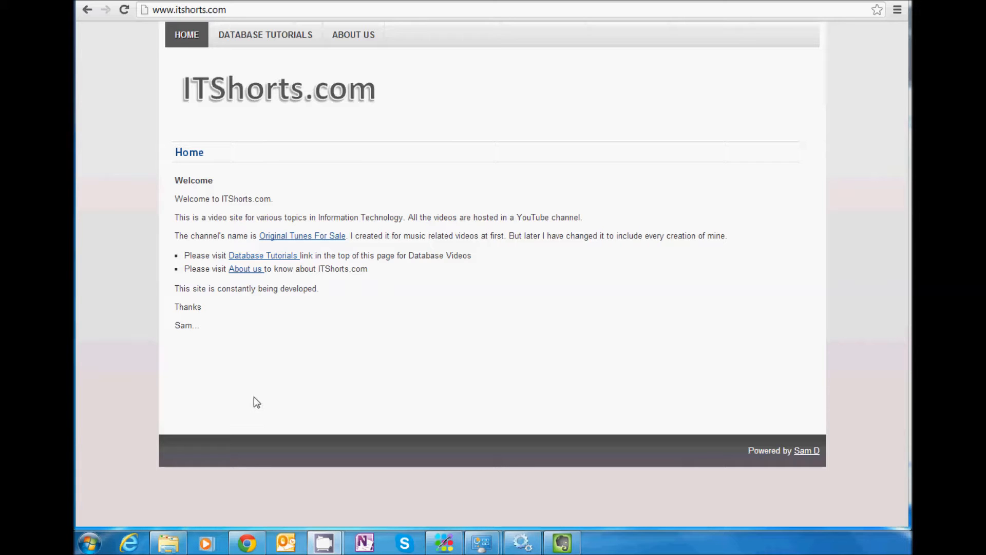
# - Launch Notepad from the Start menu to get a blank untitled document
pyautogui.click(89, 542)
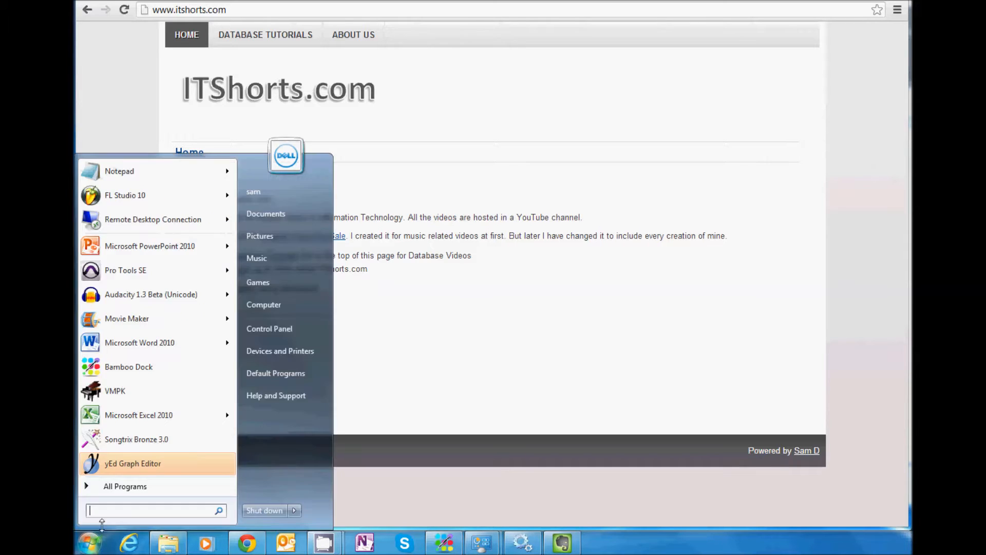
pyautogui.click(118, 170)
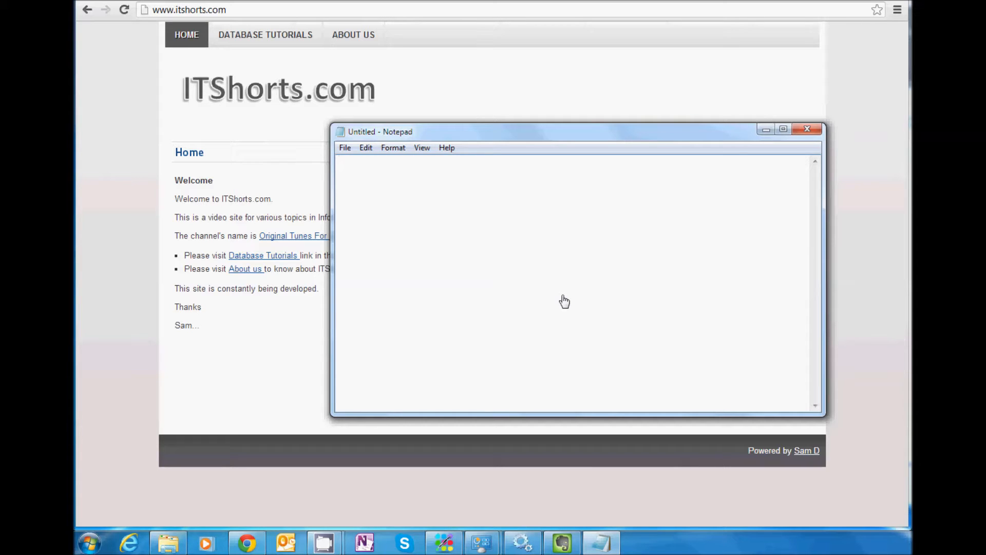
pyautogui.moveTo(694, 134)
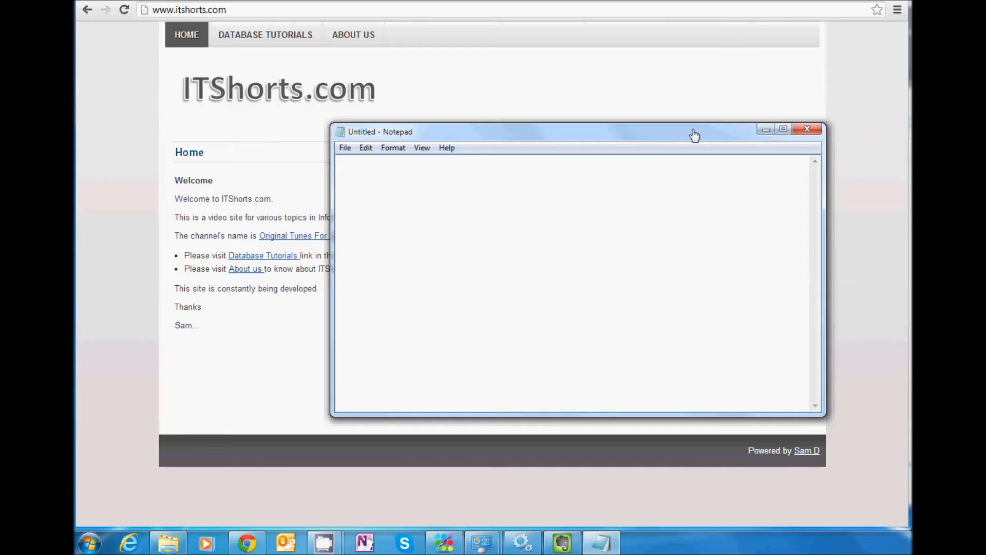
pyautogui.click(440, 252)
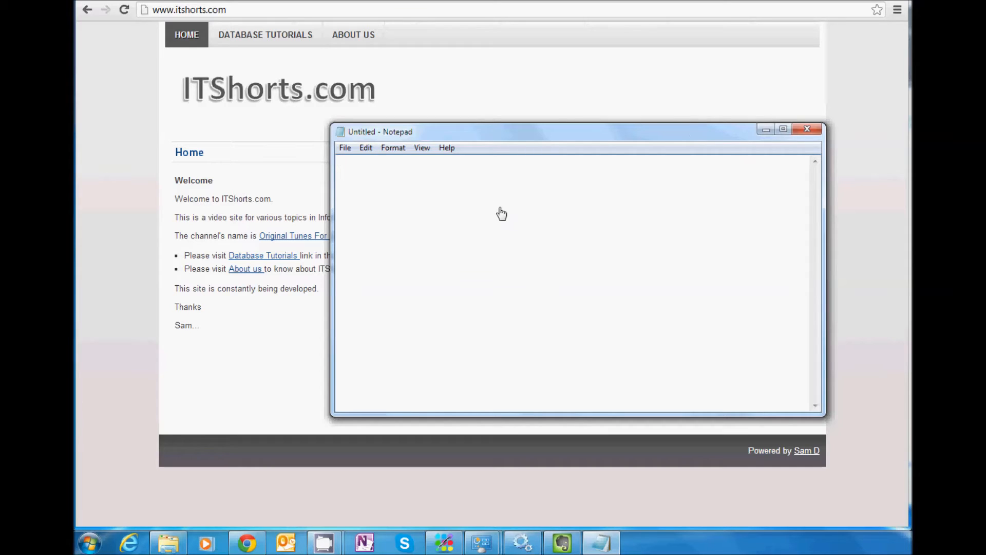
pyautogui.moveTo(348, 160)
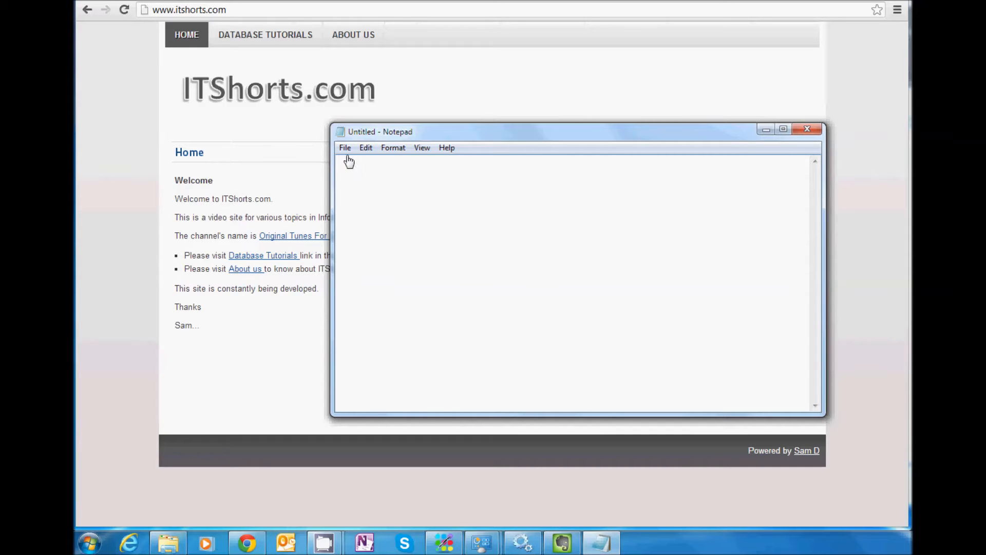
# - Open test.txt containing 'This is a test', then exit Notepad via the File menu
pyautogui.click(345, 148)
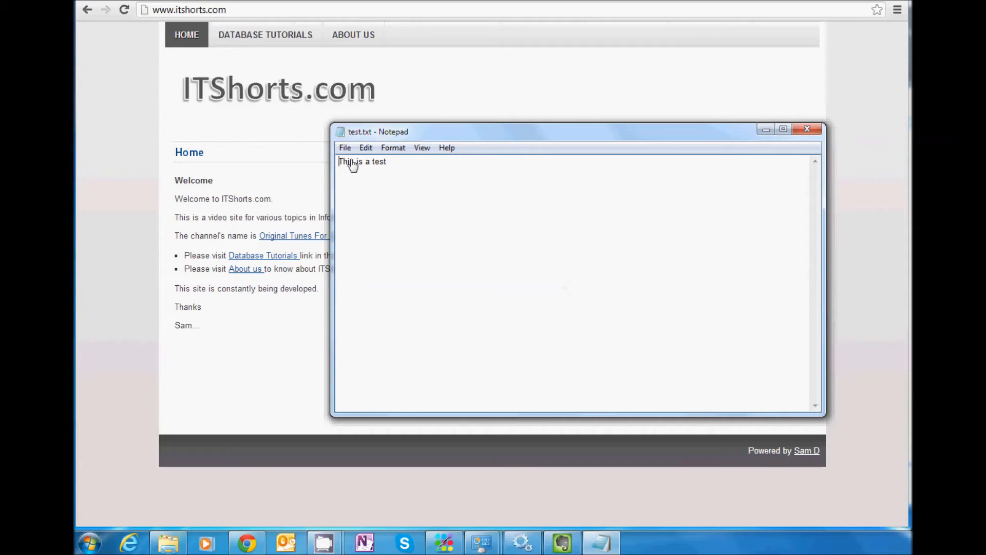
pyautogui.click(345, 148)
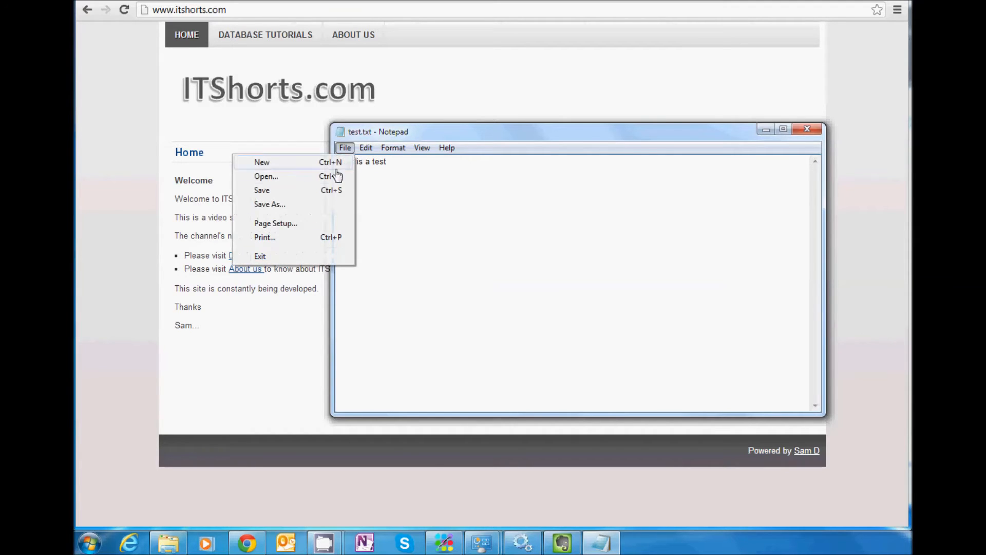
pyautogui.moveTo(339, 261)
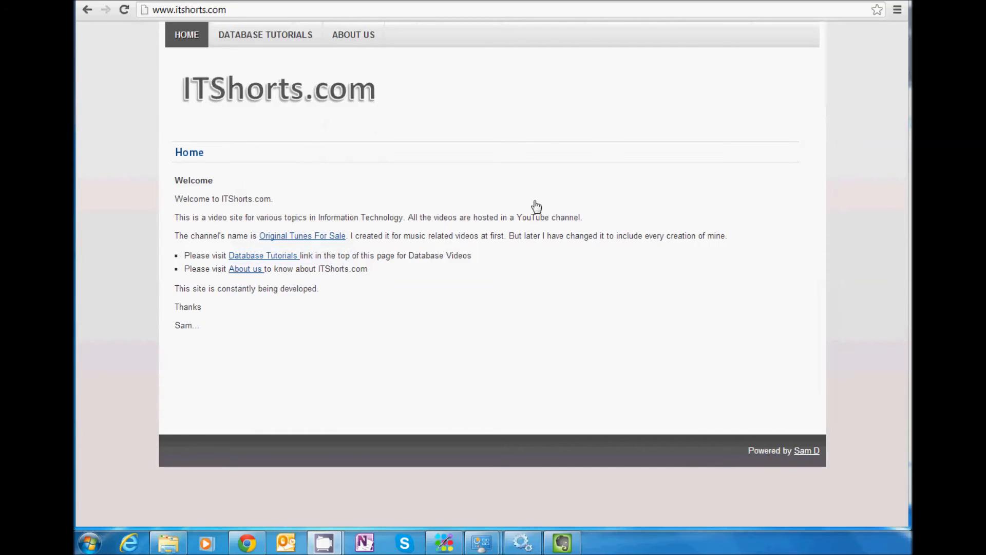
# - Launch a new Notepad window from the Start menu for the Oracle analogy text
pyautogui.click(89, 543)
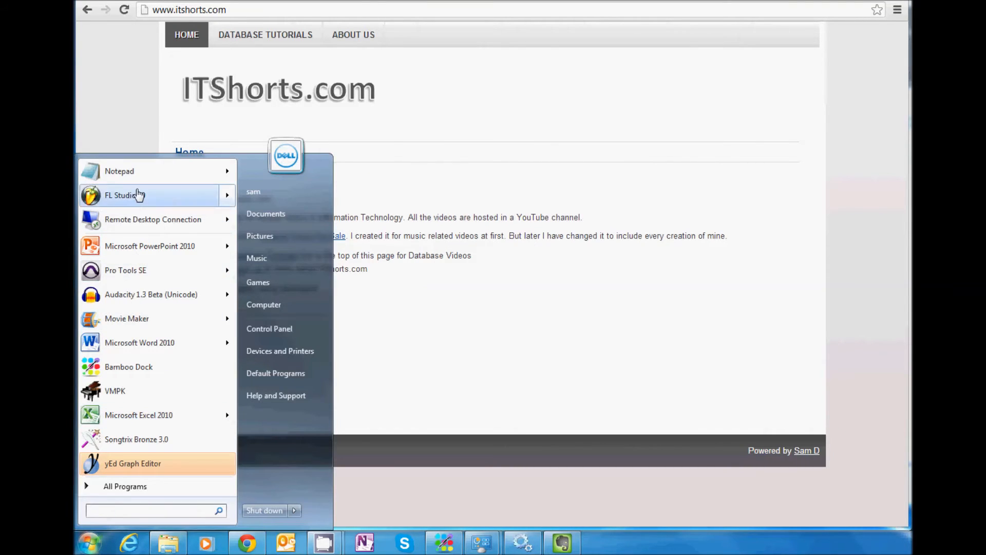
pyautogui.click(119, 170)
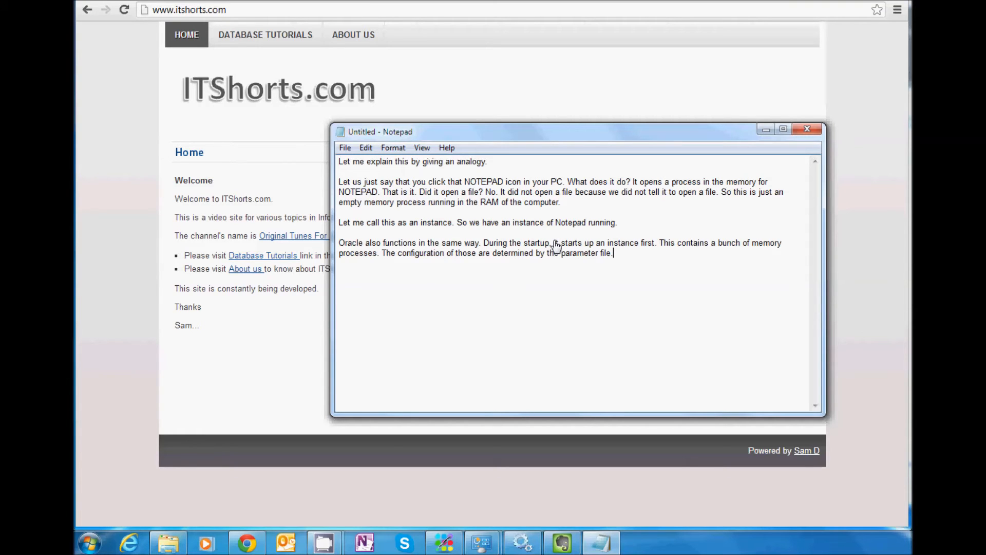
pyautogui.moveTo(414, 191)
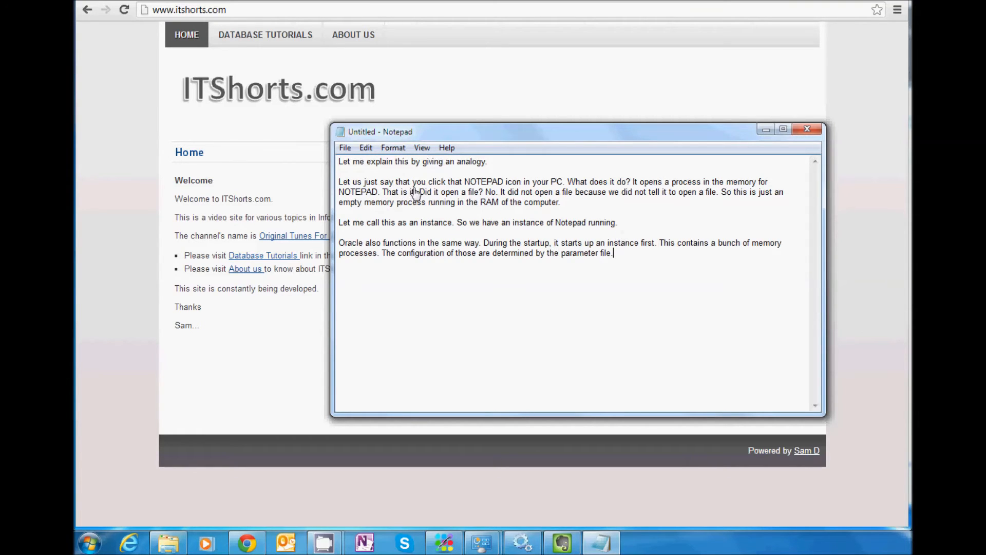
pyautogui.moveTo(516, 196)
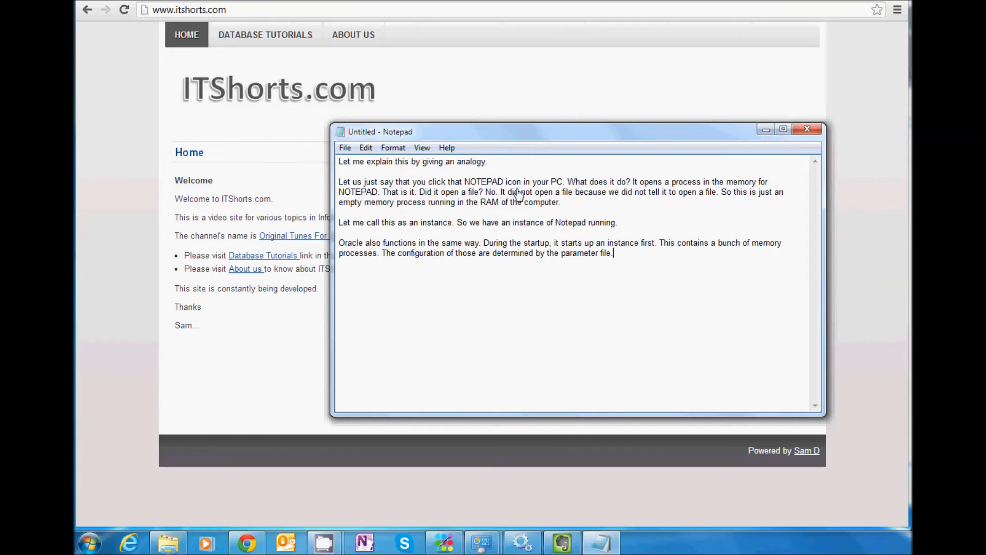
pyautogui.moveTo(465, 186)
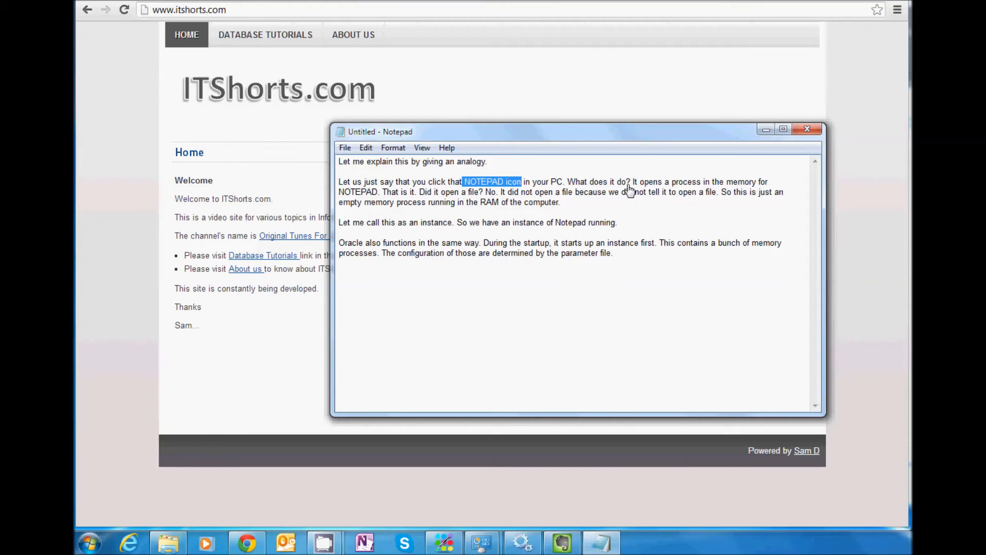
pyautogui.moveTo(730, 192)
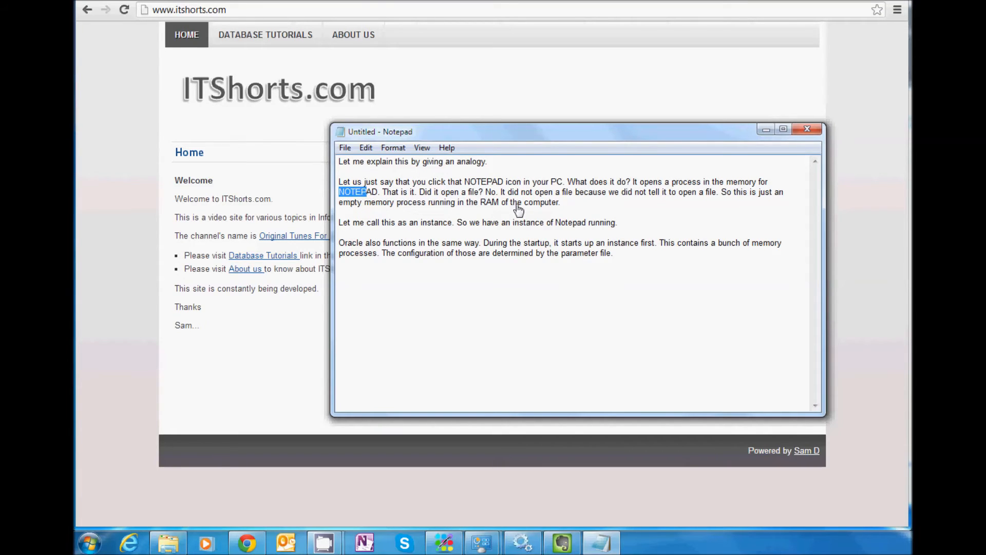
pyautogui.moveTo(616, 203)
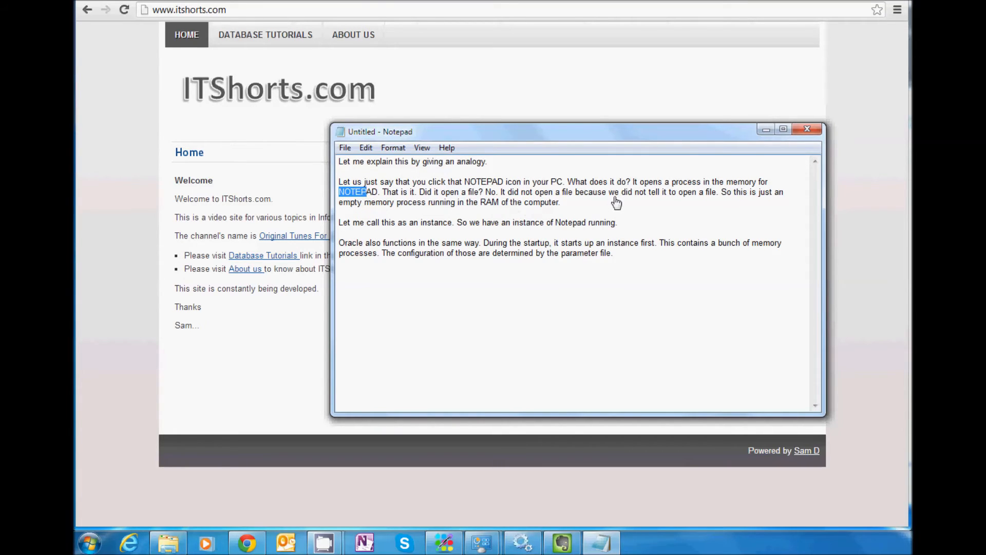
pyautogui.moveTo(635, 200)
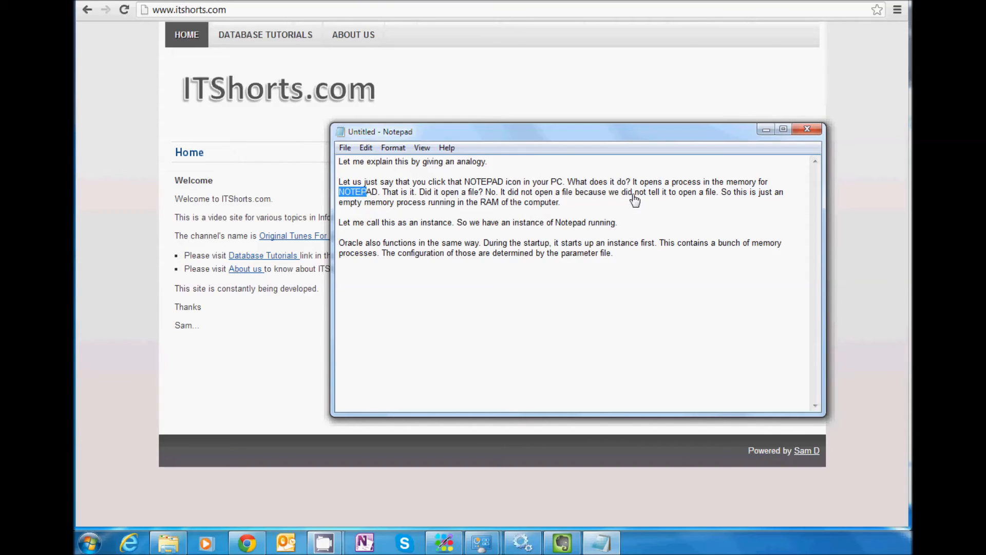
pyautogui.moveTo(359, 240)
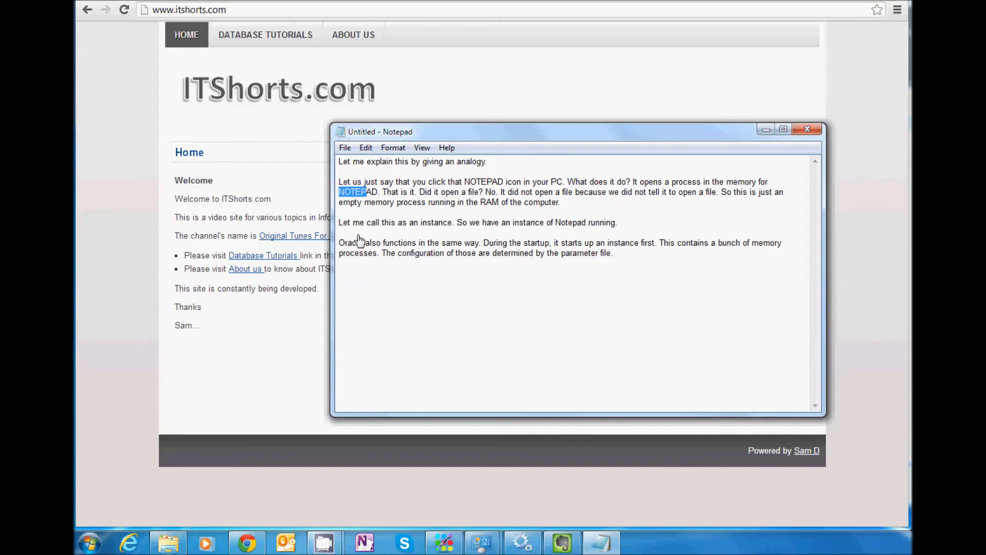
pyautogui.moveTo(339, 202); pyautogui.dragTo(558, 201)
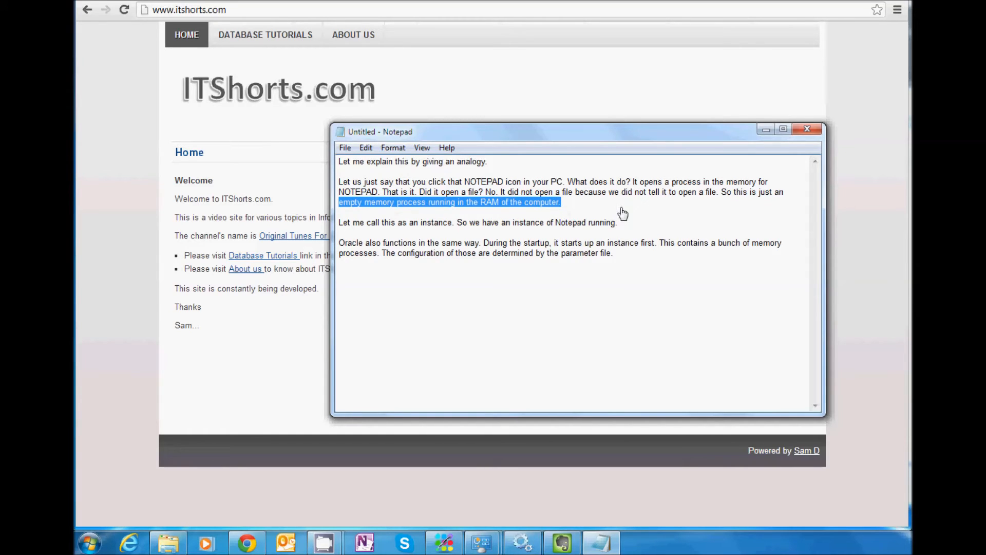
pyautogui.click(334, 232)
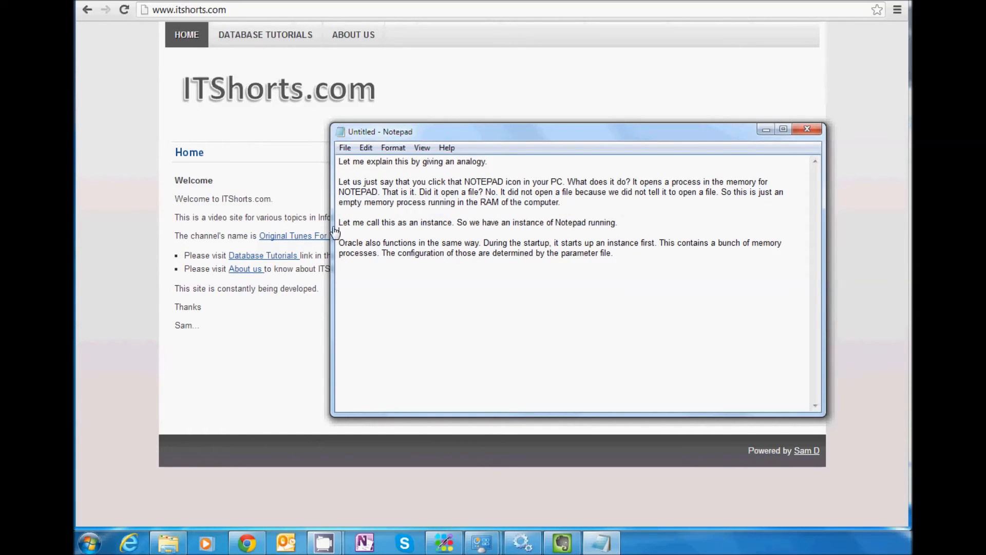
pyautogui.moveTo(338, 222); pyautogui.dragTo(443, 222)
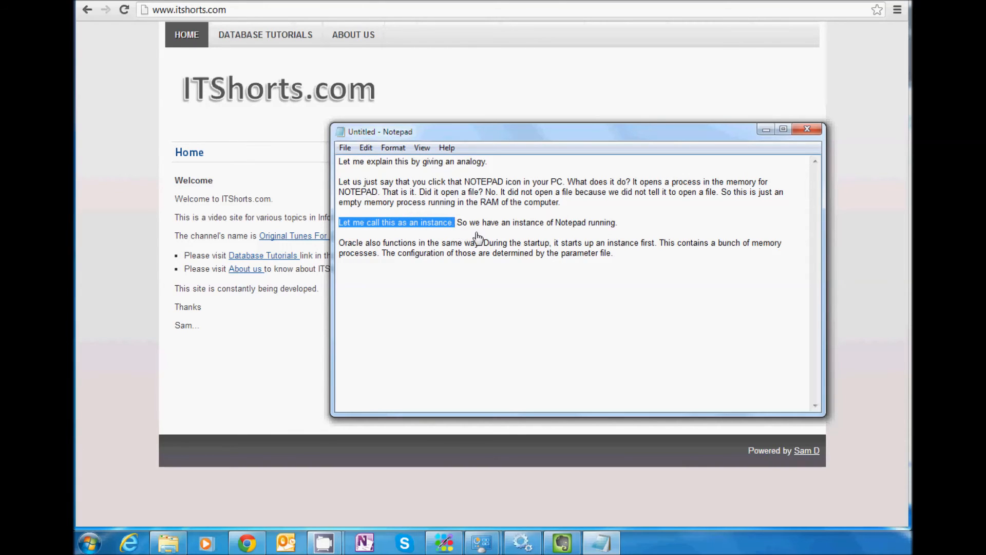
pyautogui.moveTo(457, 222); pyautogui.dragTo(591, 222)
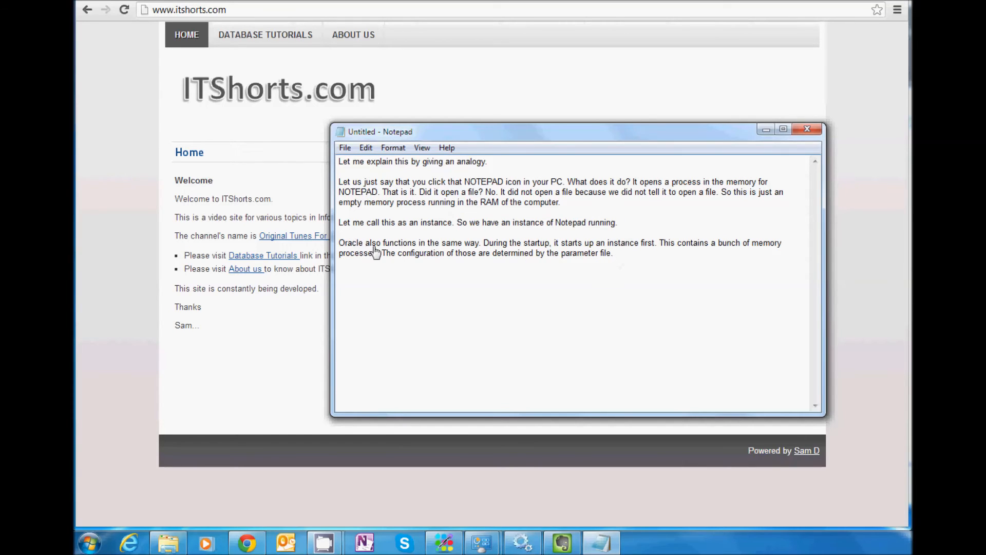
pyautogui.moveTo(431, 252)
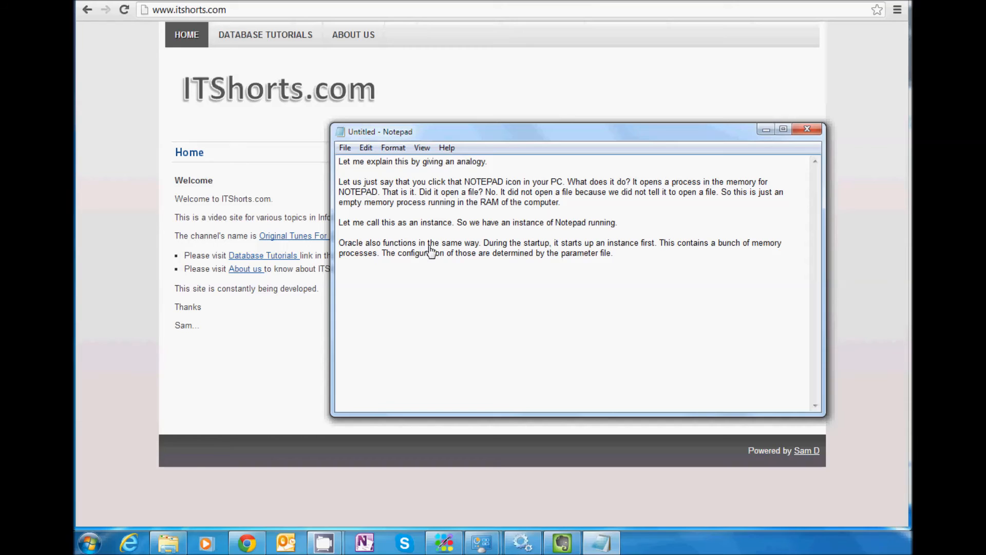
pyautogui.moveTo(516, 251)
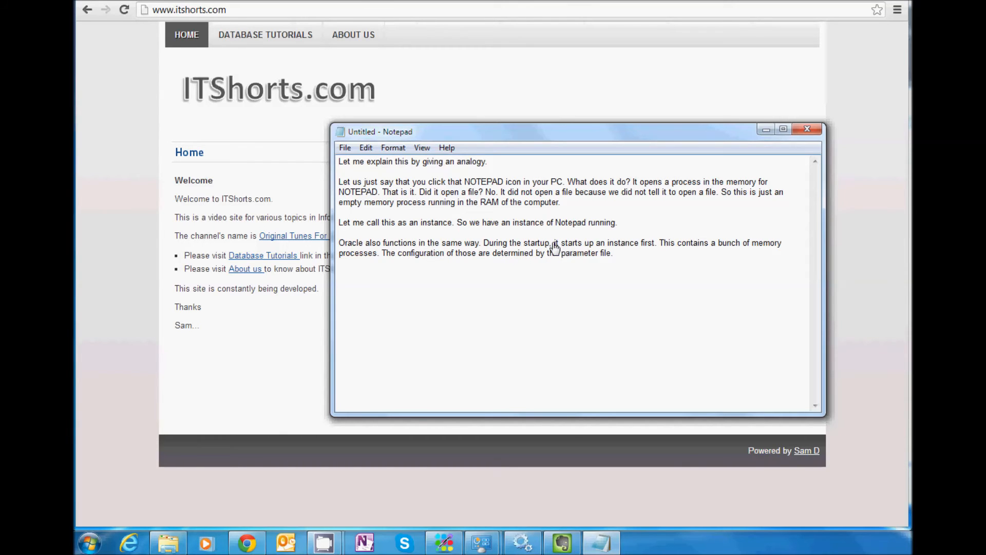
pyautogui.moveTo(656, 252)
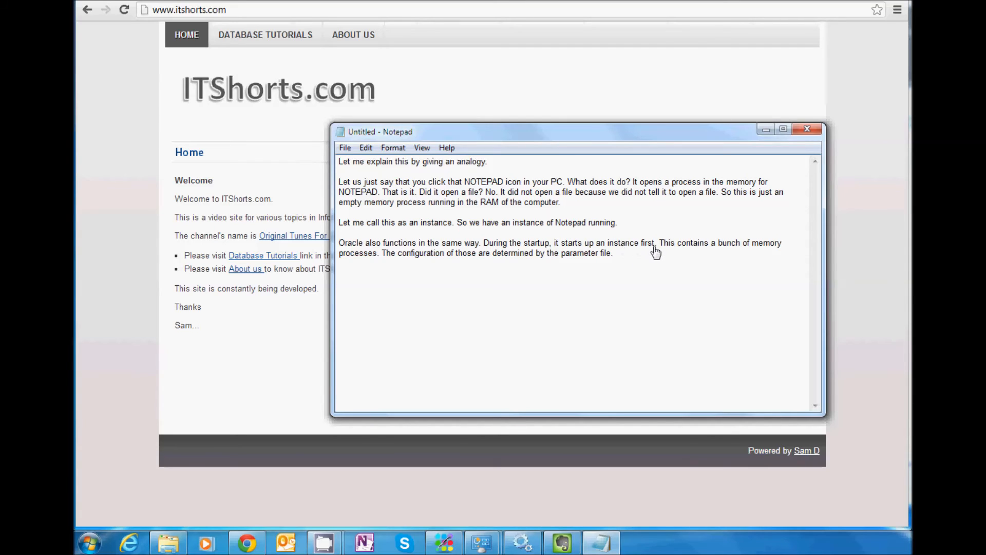
pyautogui.click(612, 253)
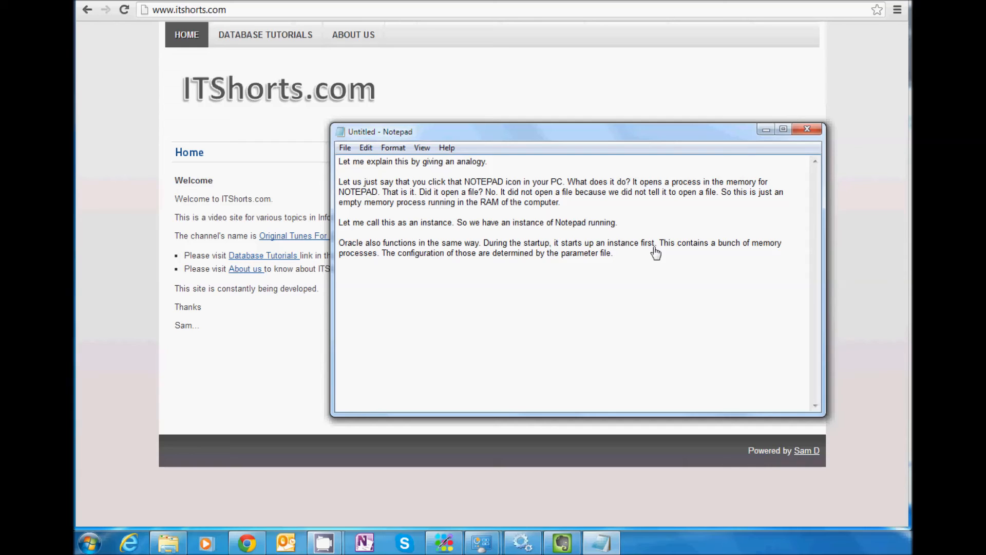
pyautogui.moveTo(718, 243); pyautogui.dragTo(782, 243)
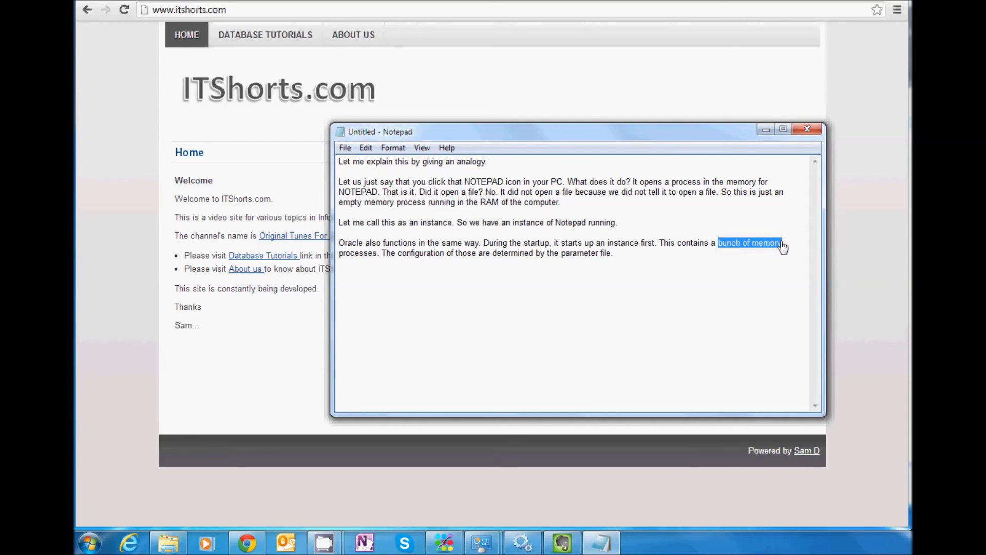
pyautogui.doubleClick(350, 253)
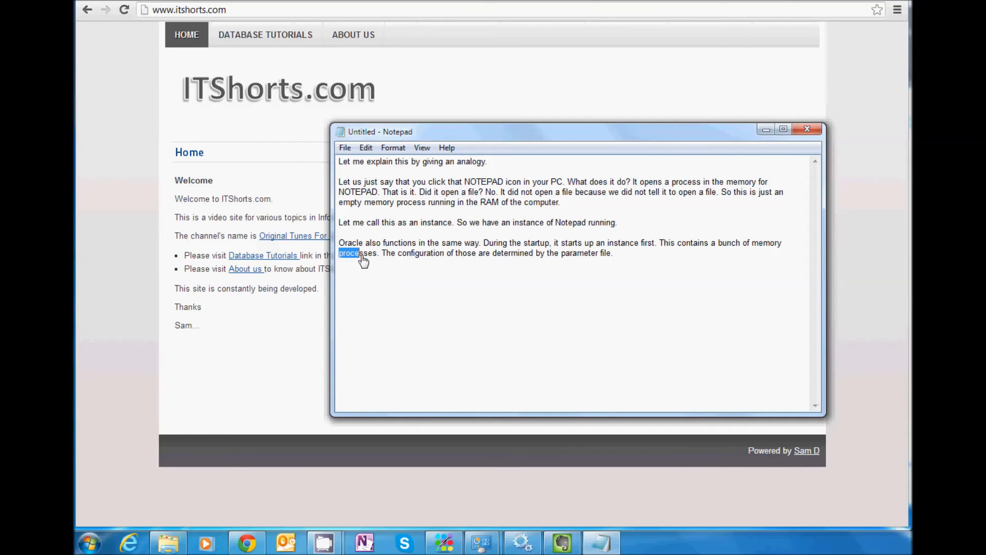
pyautogui.doubleClick(358, 253)
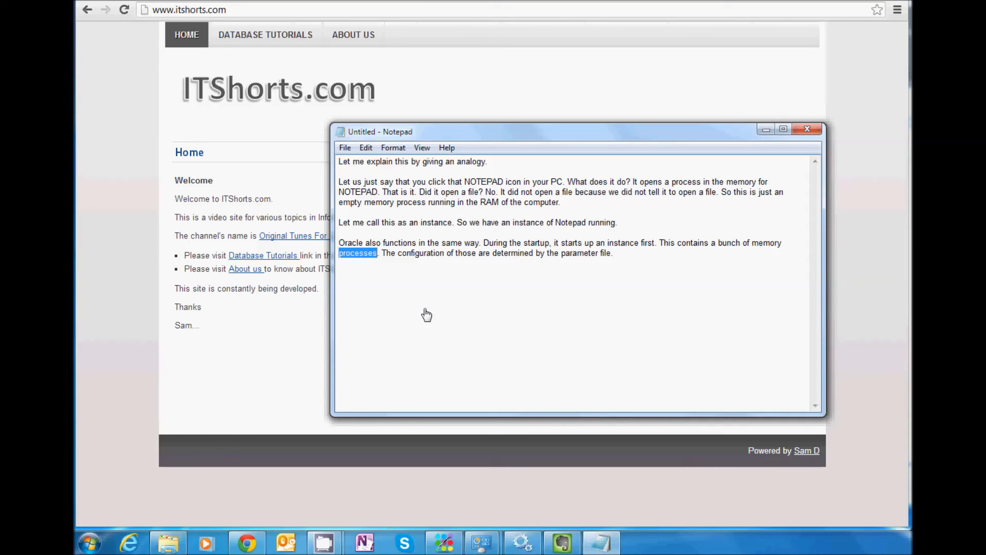
pyautogui.moveTo(448, 306)
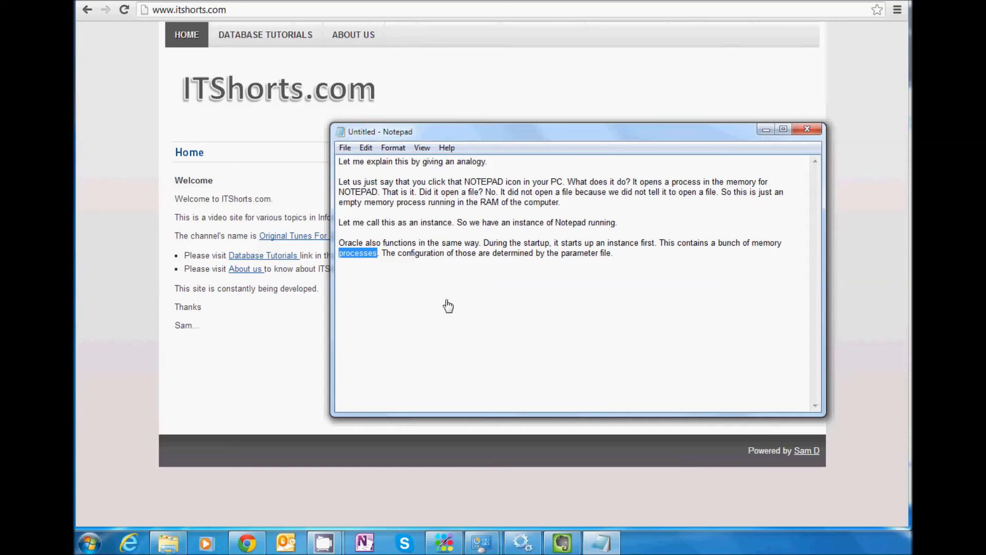
pyautogui.moveTo(420, 261)
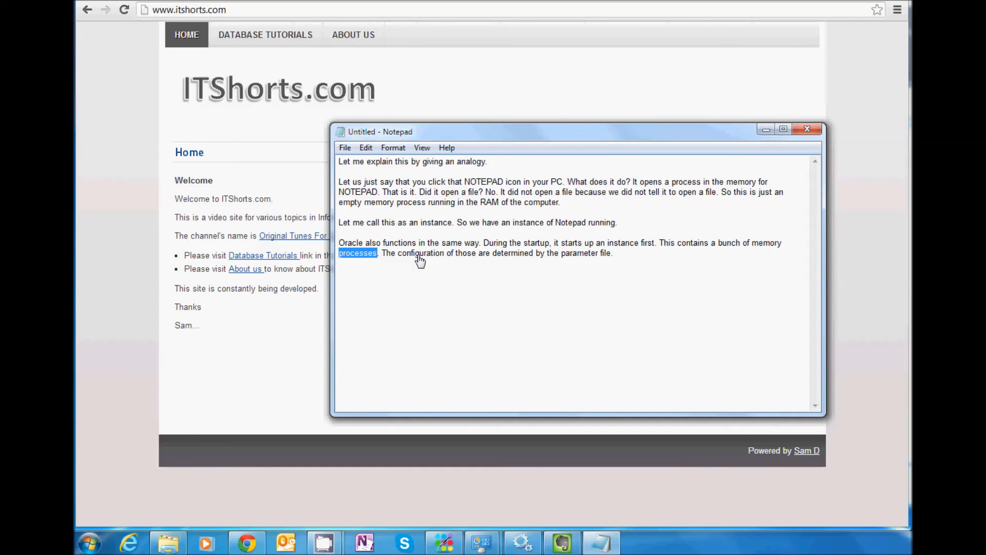